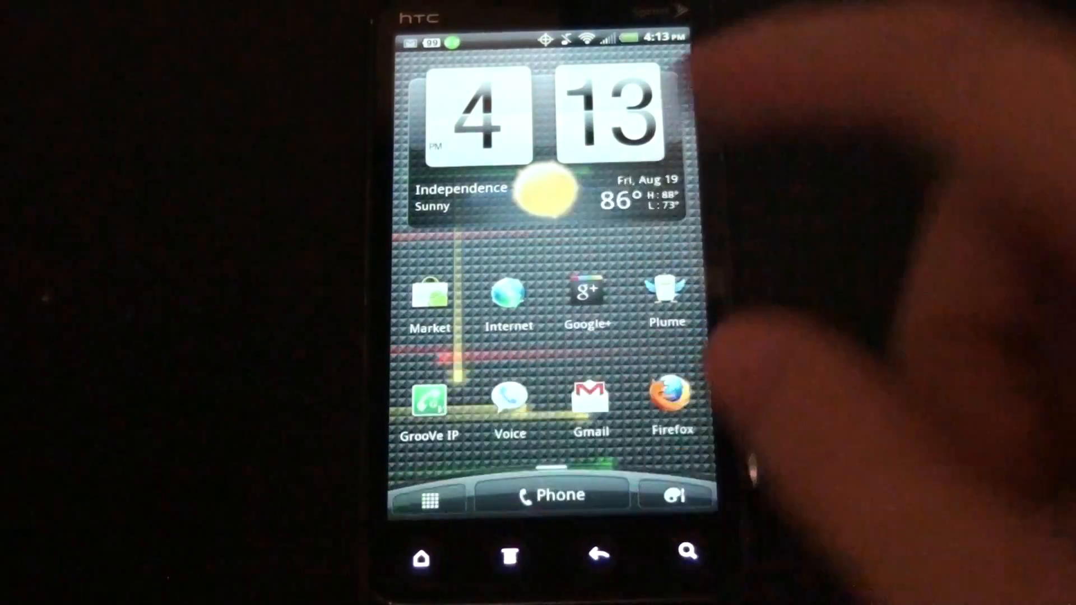
Launch WiFi Tether from the All apps list in the app drawer.
left_click(430, 496)
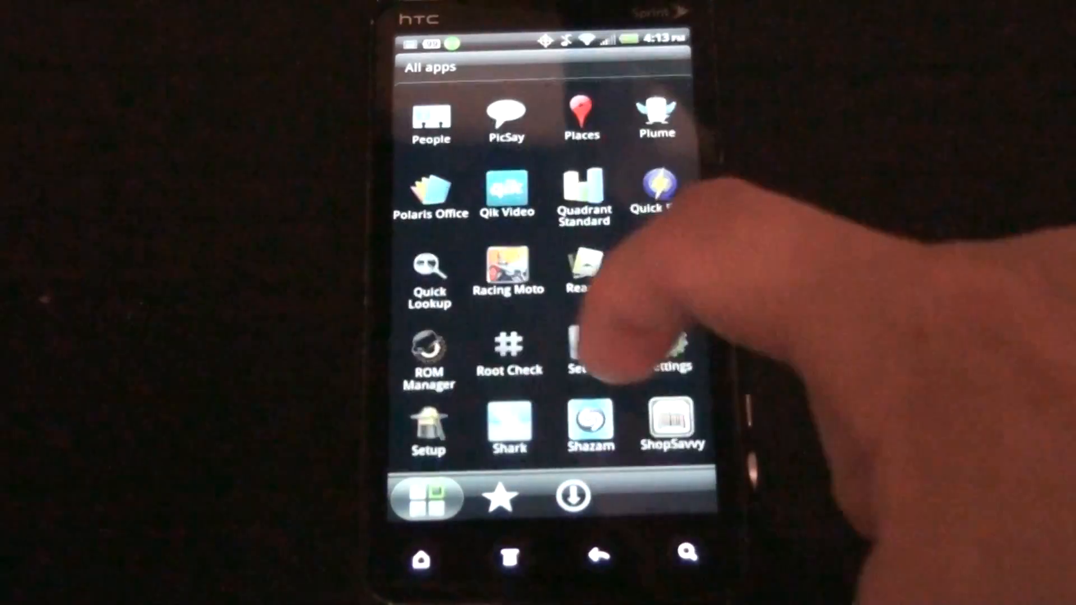
scroll("down", 3)
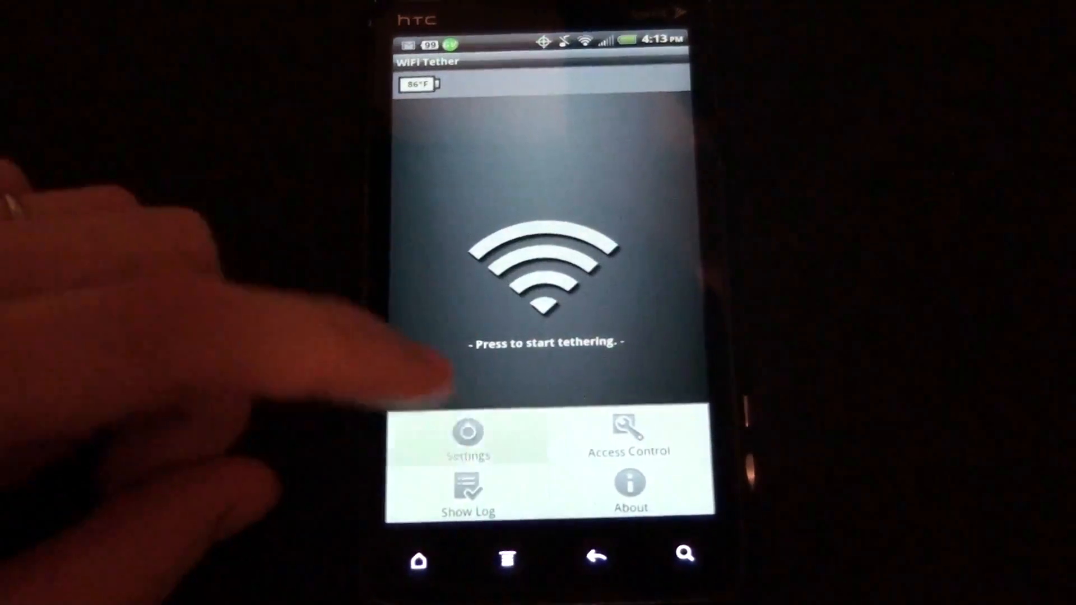
Go to WiFi Tether's settings and scroll through the device-profile options.
left_click(469, 440)
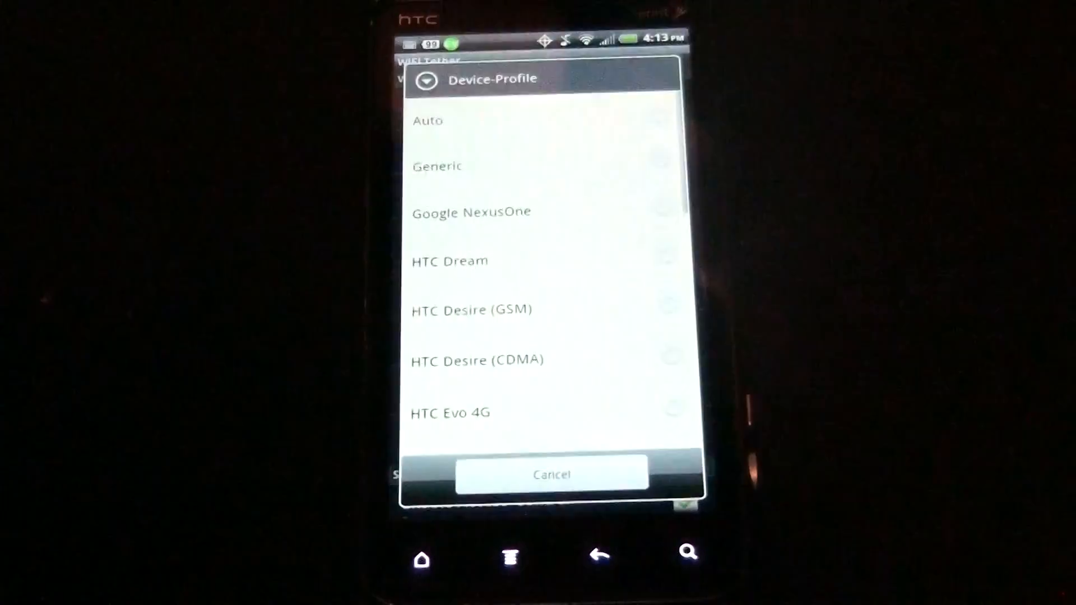
scroll("down", 3)
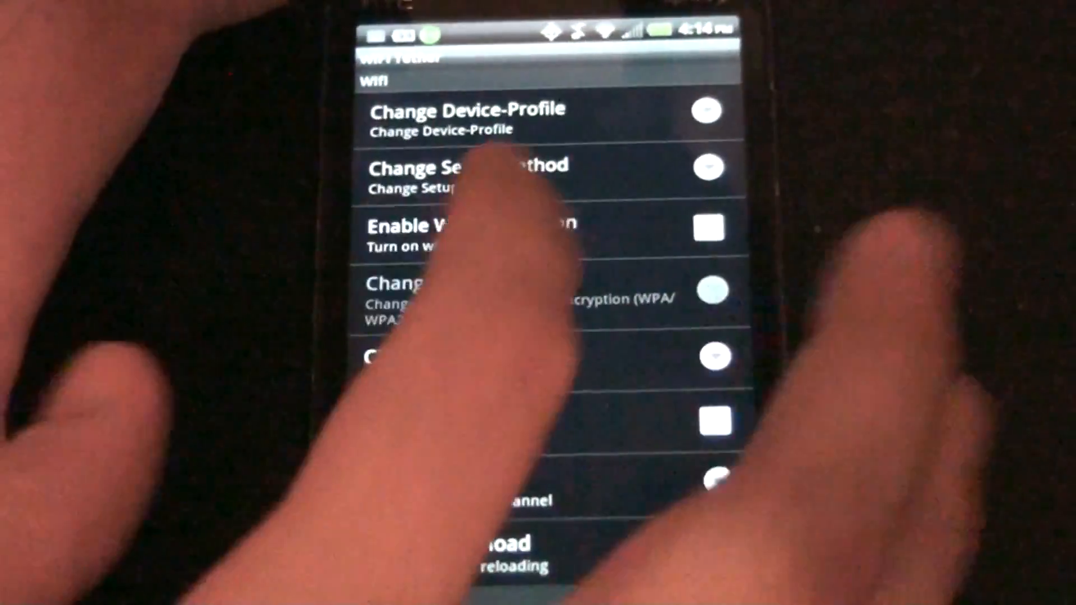
Scroll the settings down to the access-control, LAN, DNS and notification options.
left_click(468, 168)
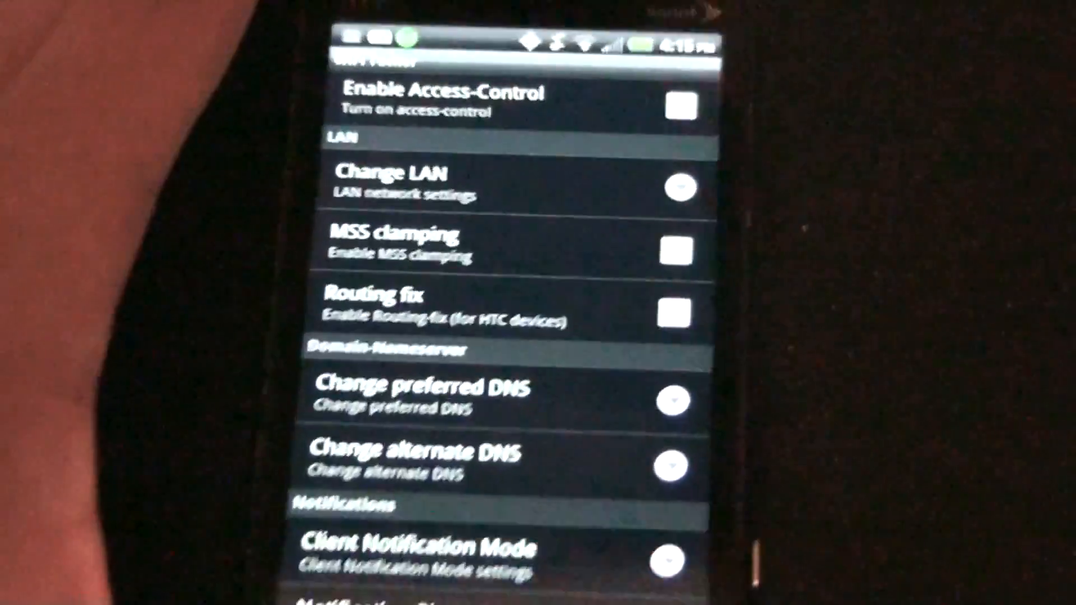
left_click(680, 106)
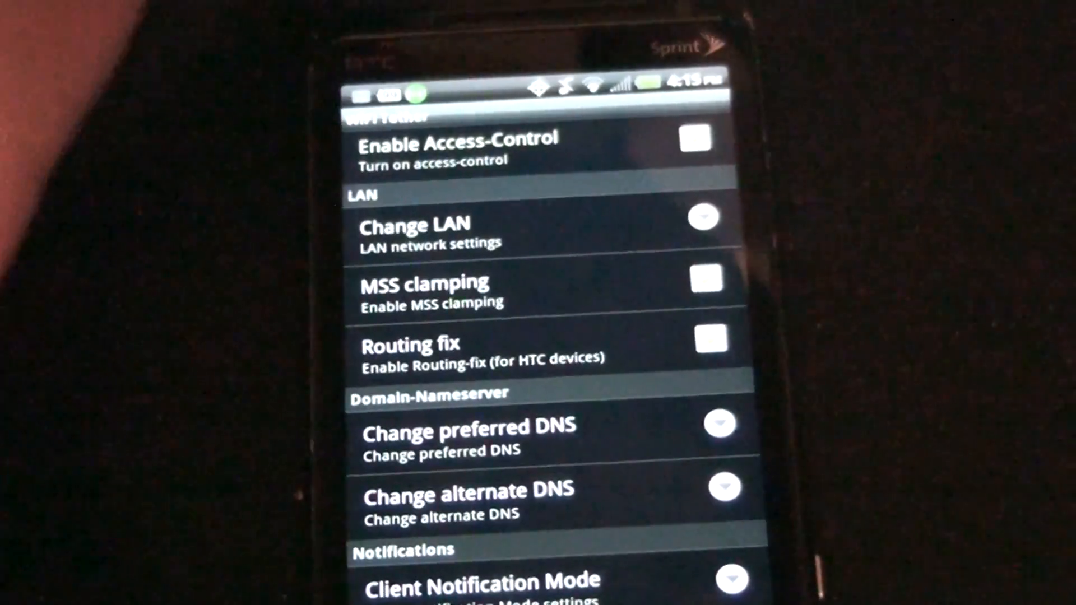
scroll("down", 3)
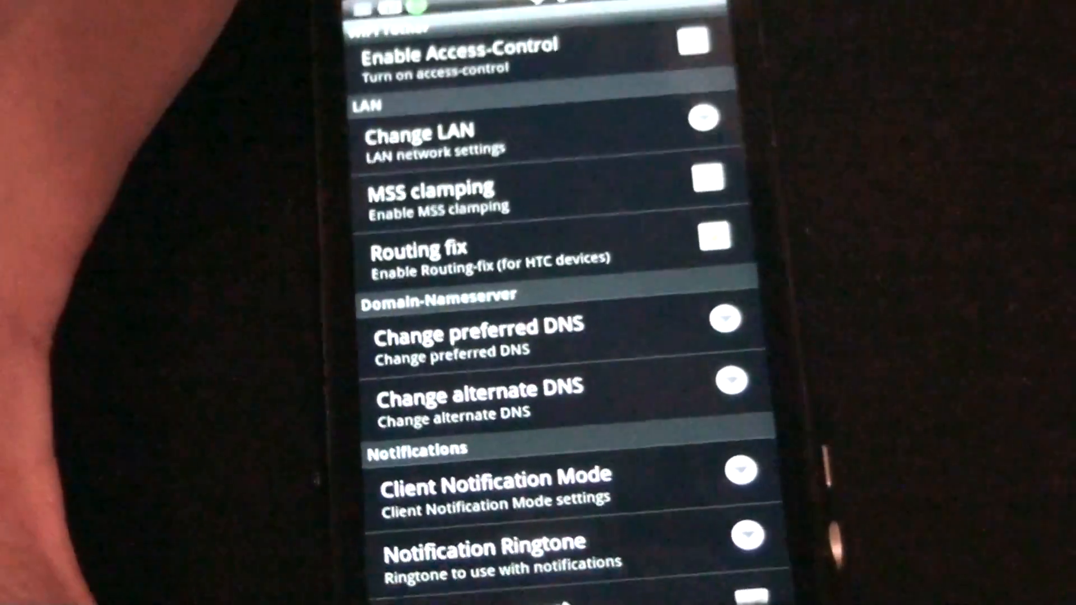
scroll("down", 3)
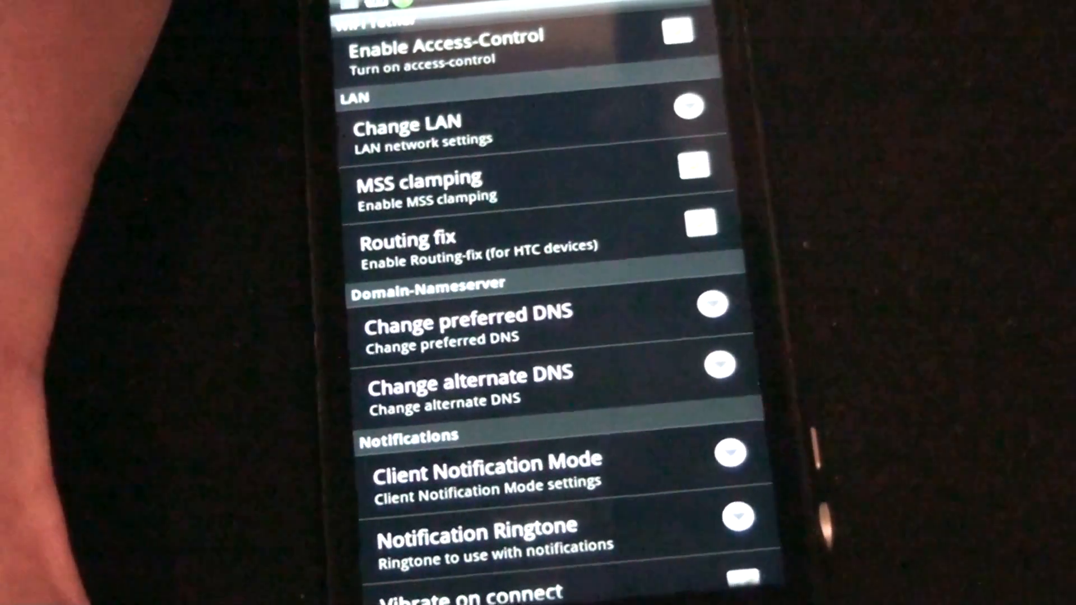
scroll("down", 3)
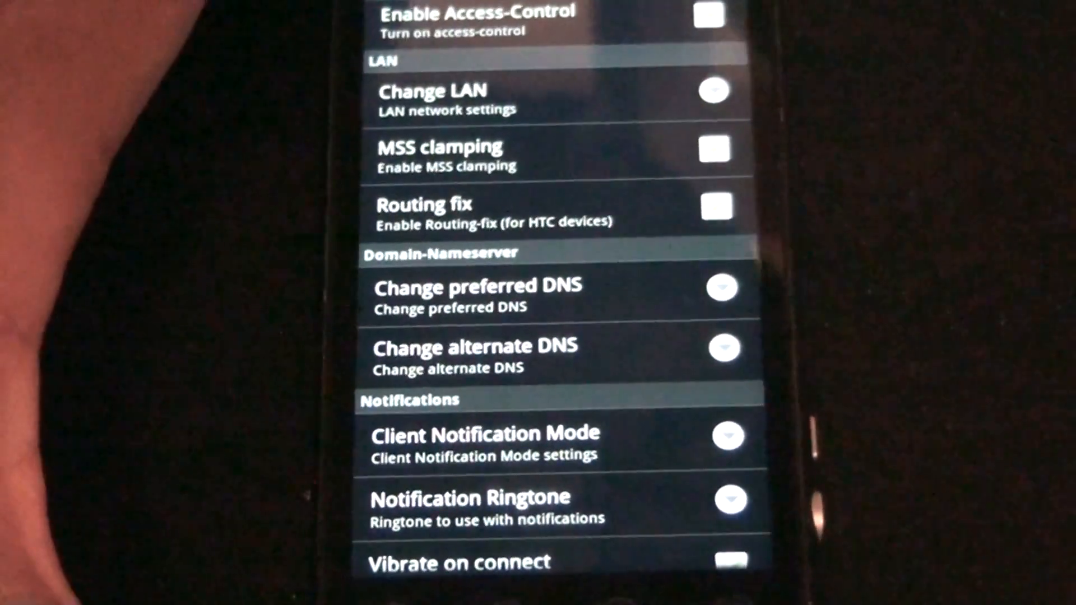